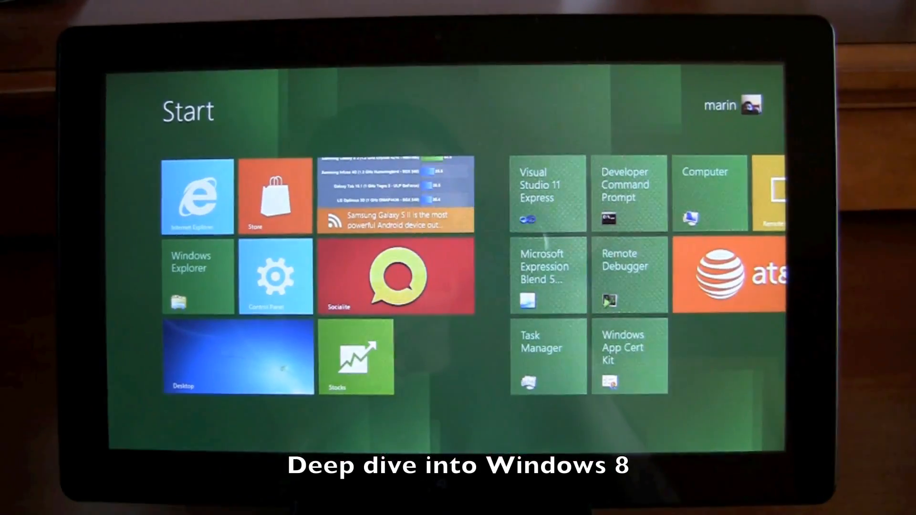
Swipe across the Start screen tiles to reach and launch the compact Task Manager
scroll("right", 3)
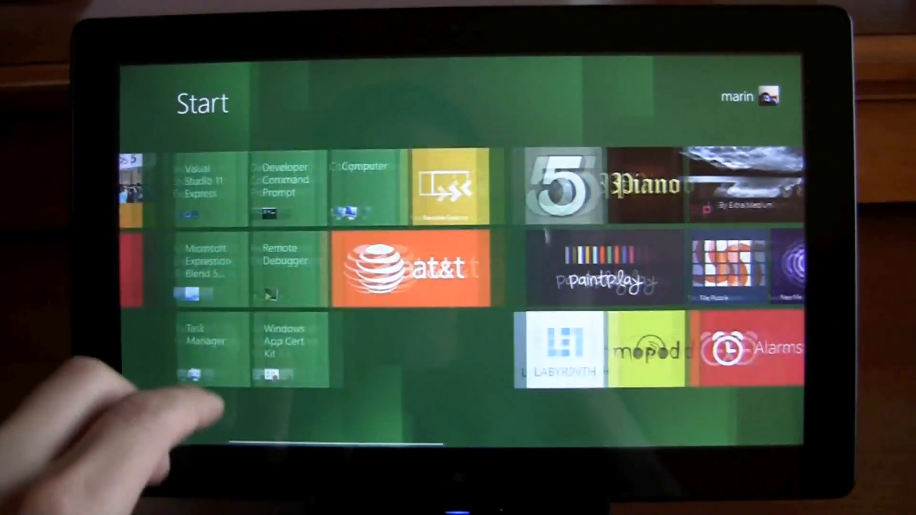
scroll("right", 3)
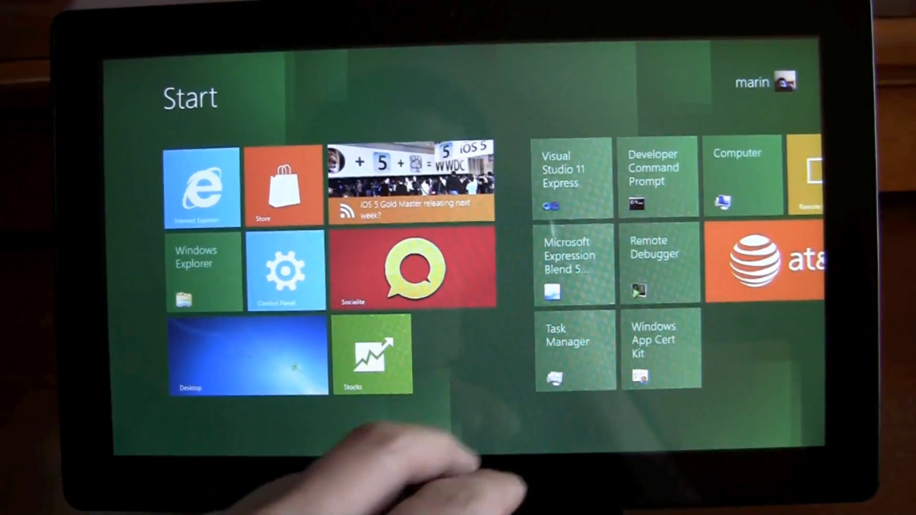
scroll("right", 3)
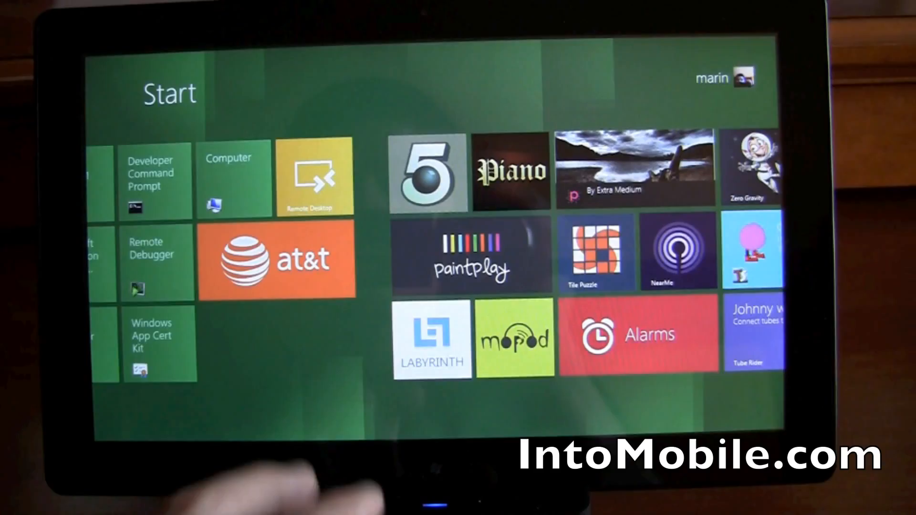
scroll("right", 3)
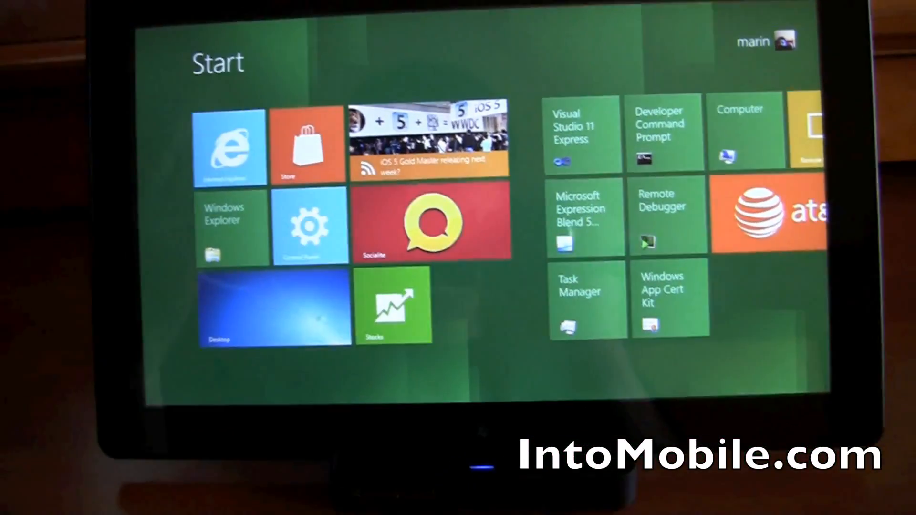
scroll("right", 3)
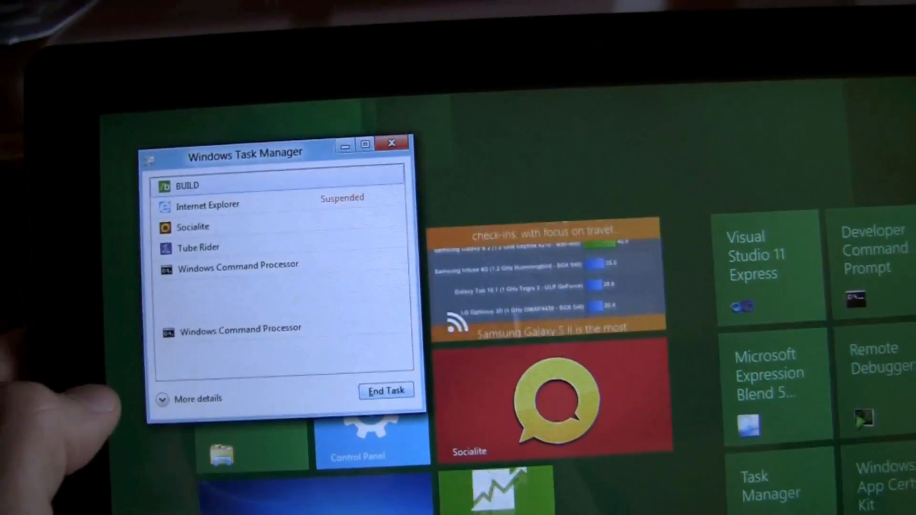
Expand Task Manager to details, view the Performance CPU graph and App History, then return to Start
left_click(198, 399)
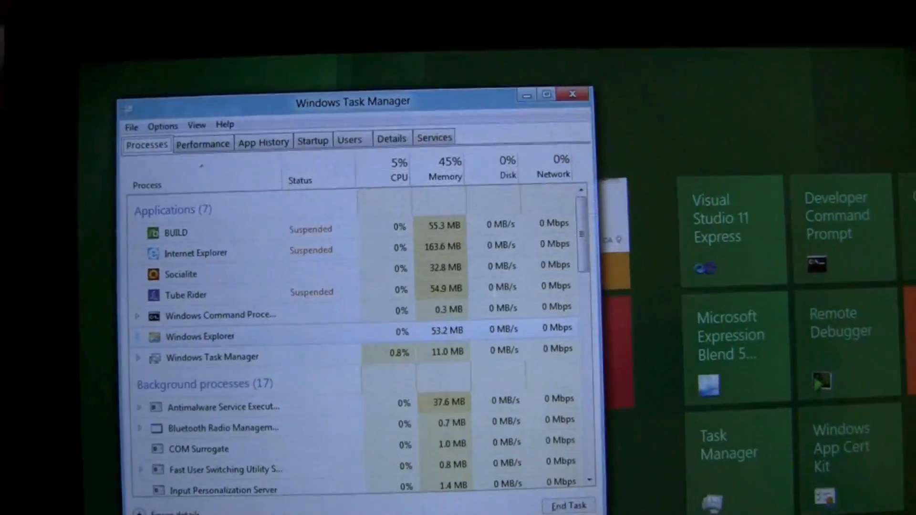
left_click(203, 143)
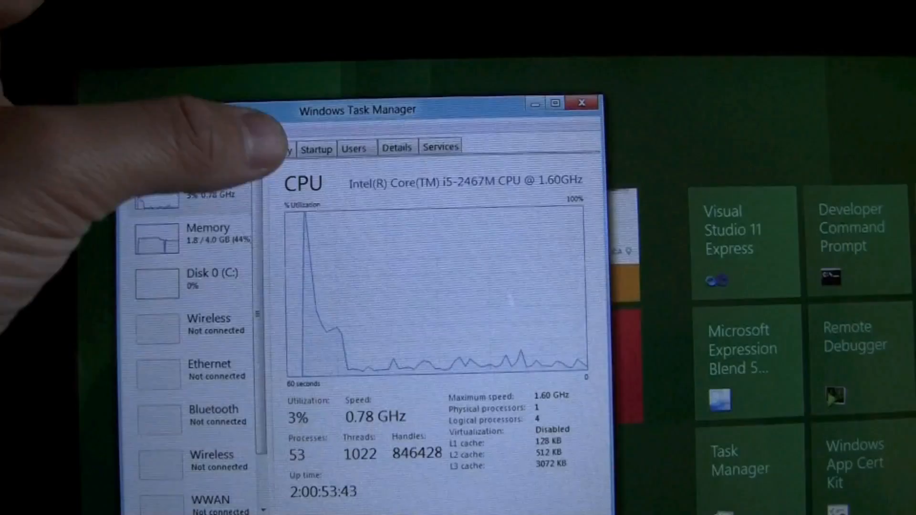
left_click(227, 141)
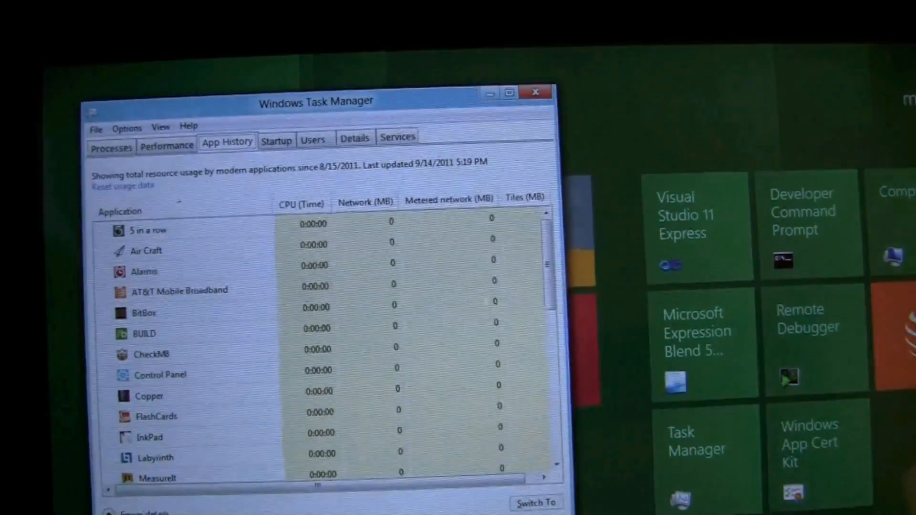
left_click(166, 145)
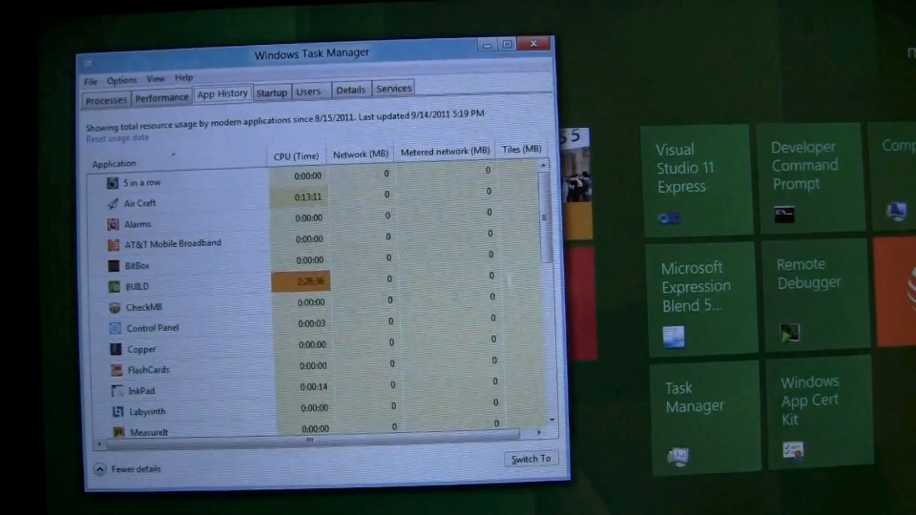
left_click(271, 93)
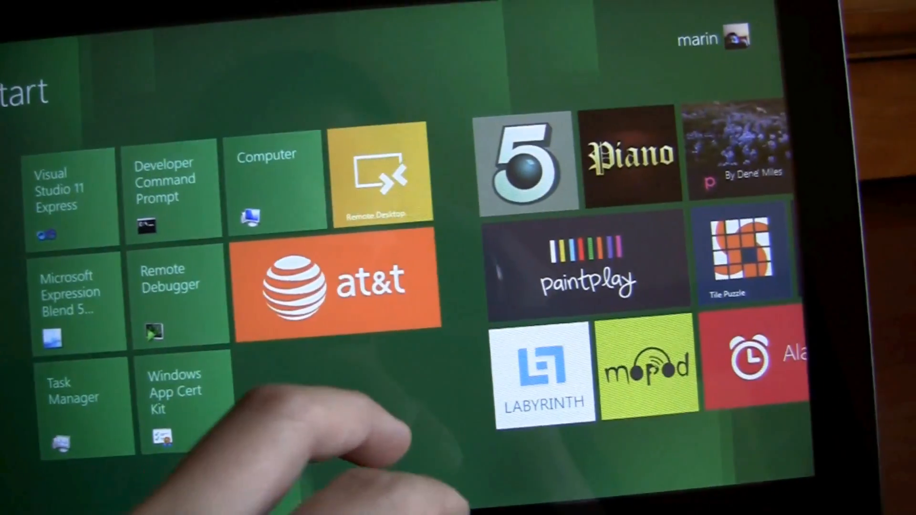
Launch the AT&T Mobile Broadband app from its Start screen tile
left_click(336, 278)
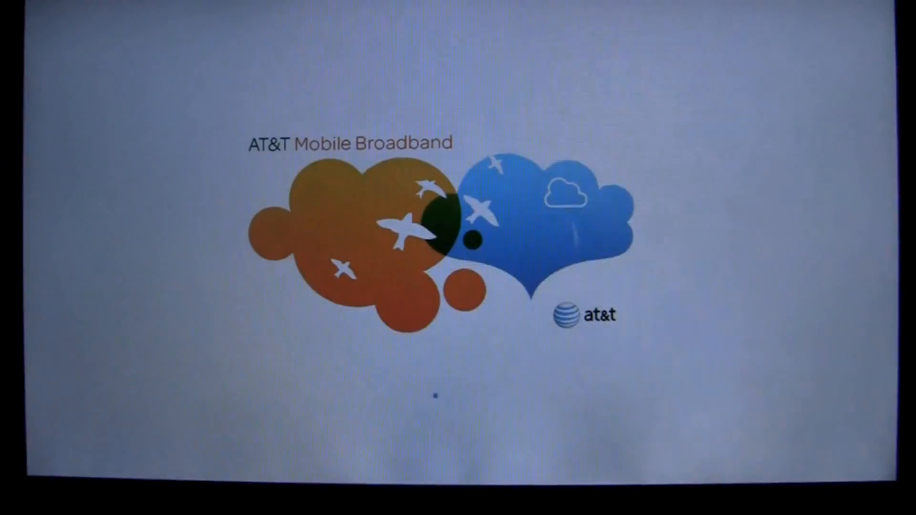